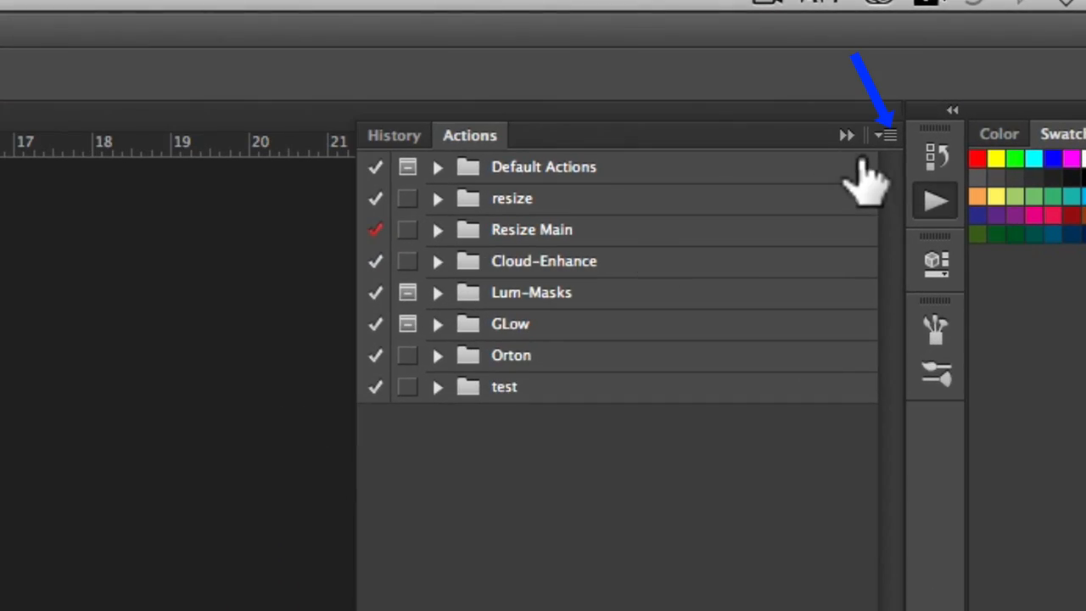
pyautogui.moveTo(886, 135)
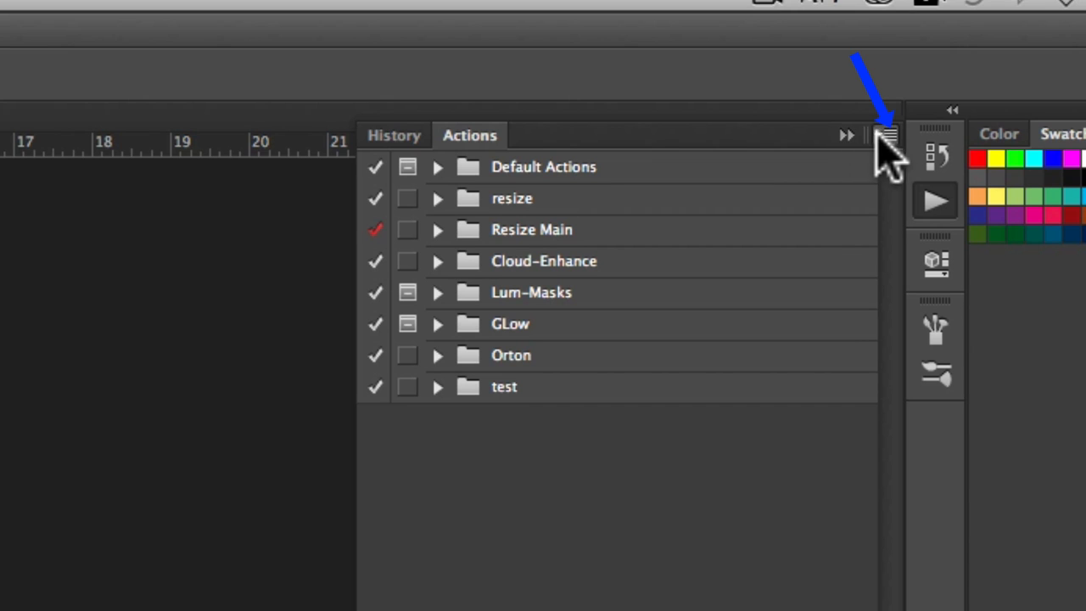
# Show the Actions panel from the panels list
pyautogui.click(886, 134)
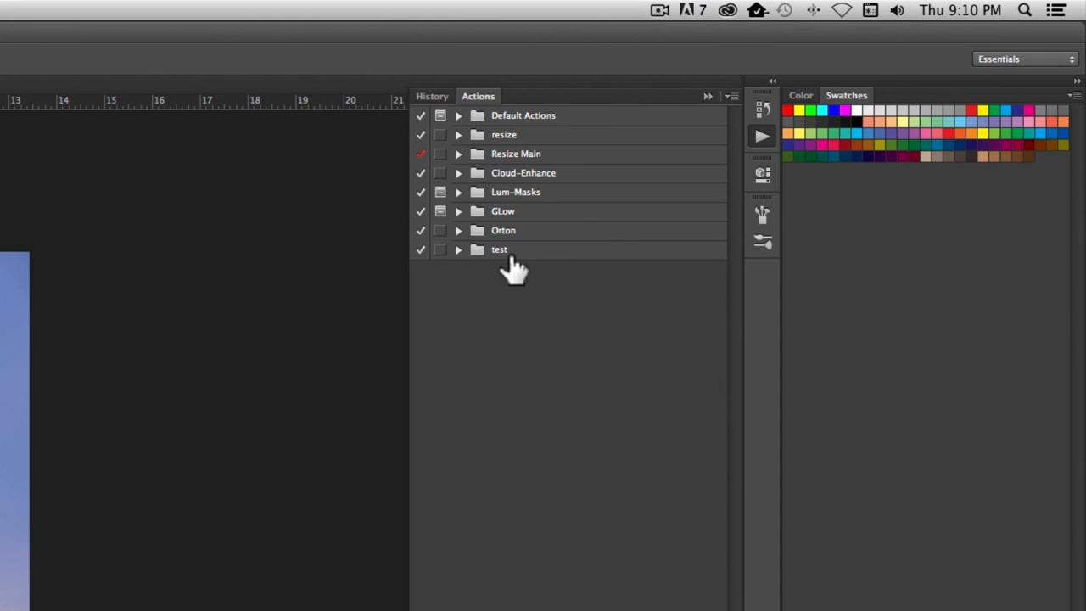
pyautogui.click(289, 10)
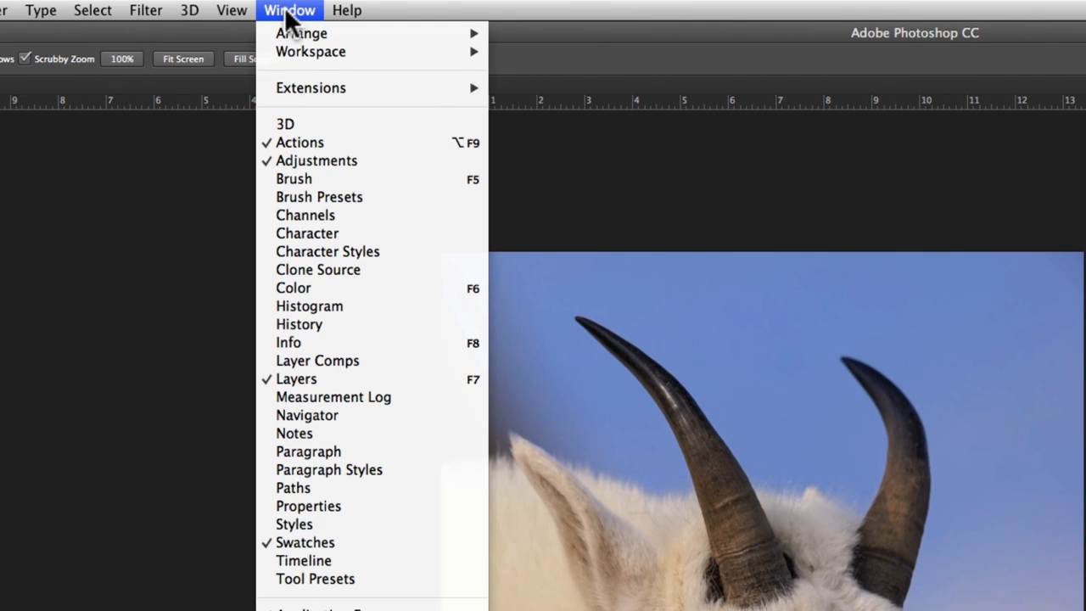
pyautogui.moveTo(305, 143)
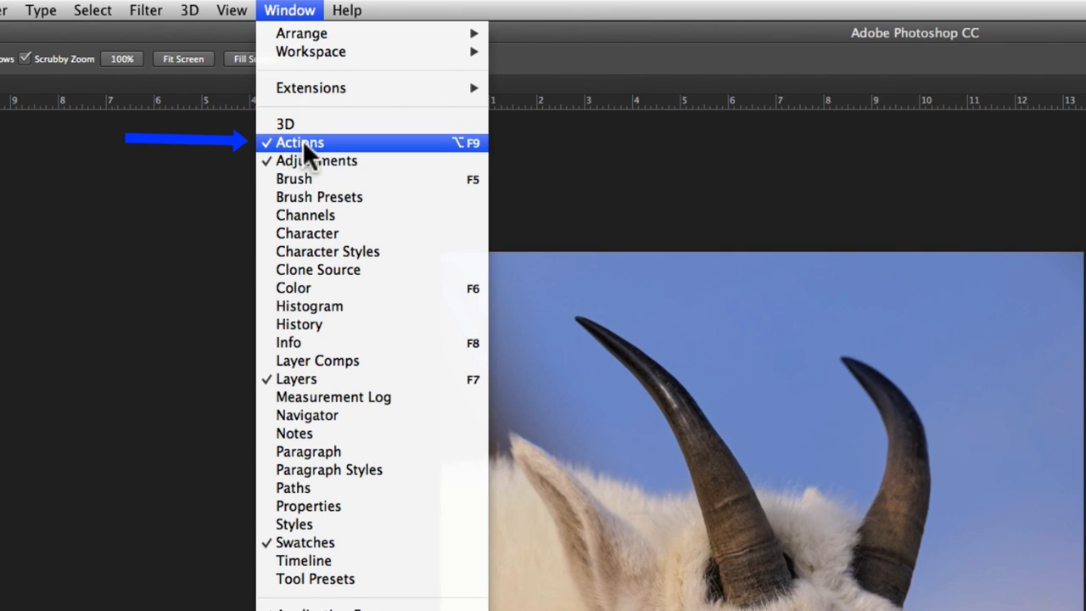
pyautogui.click(298, 142)
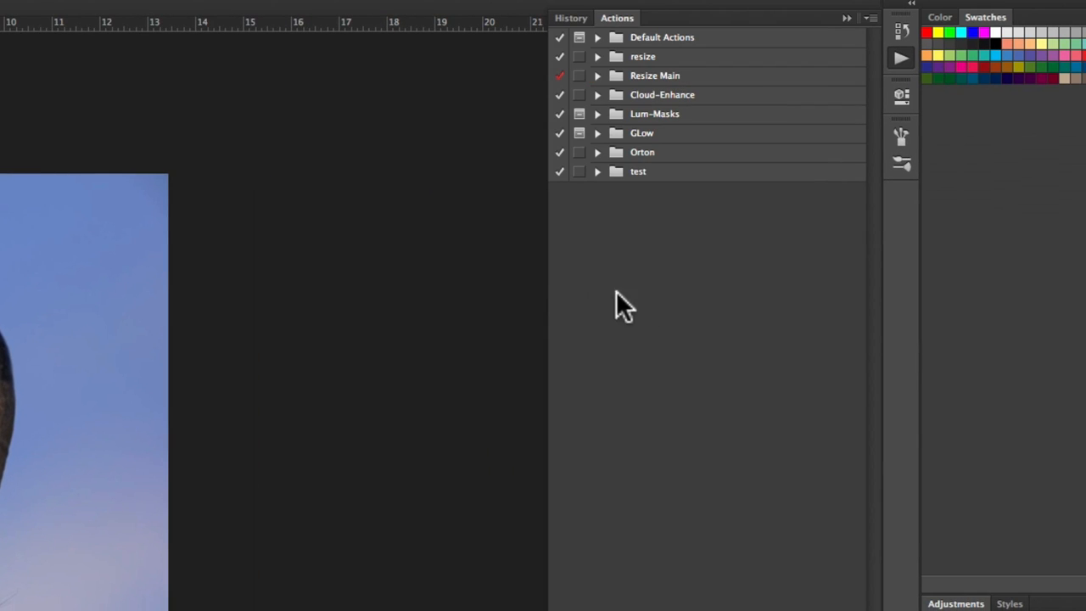
pyautogui.moveTo(625, 144)
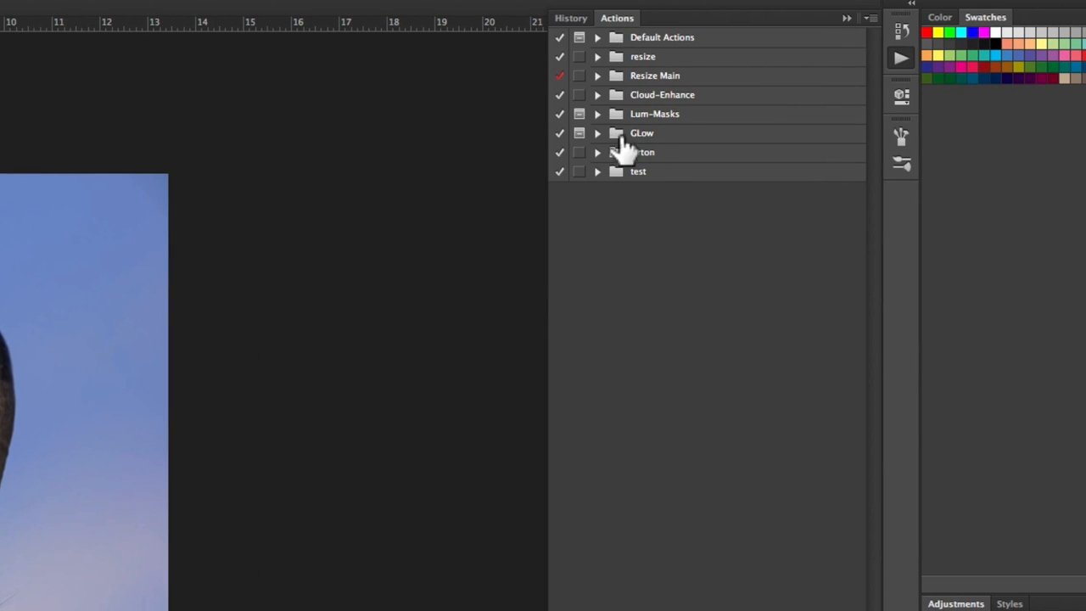
# Load the Sharpen .atn action set from the Sharpen-Actions folder via Load Actions
pyautogui.click(872, 17)
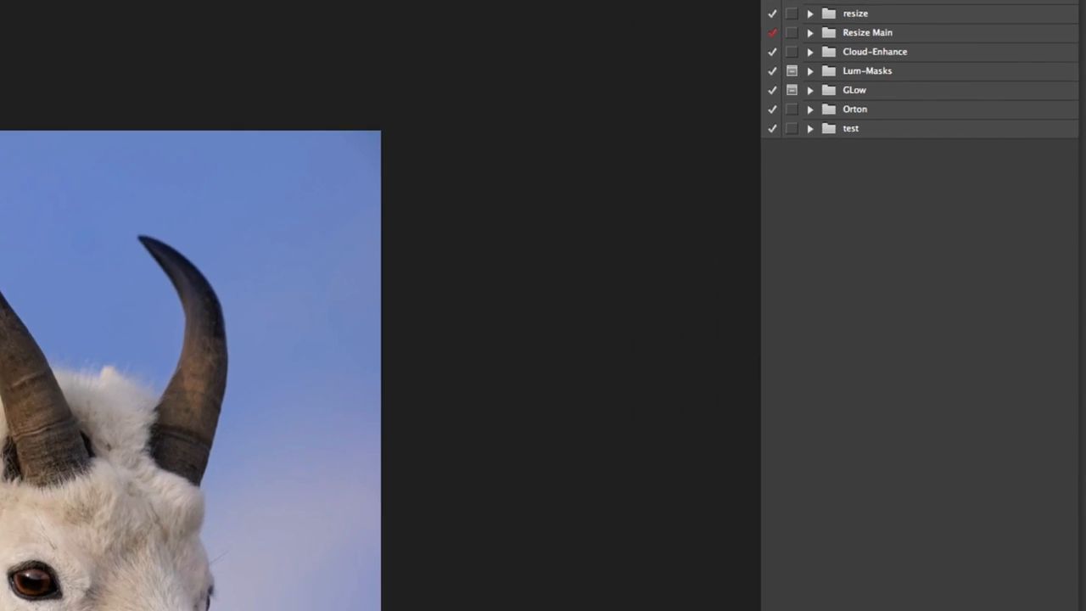
pyautogui.click(309, 503)
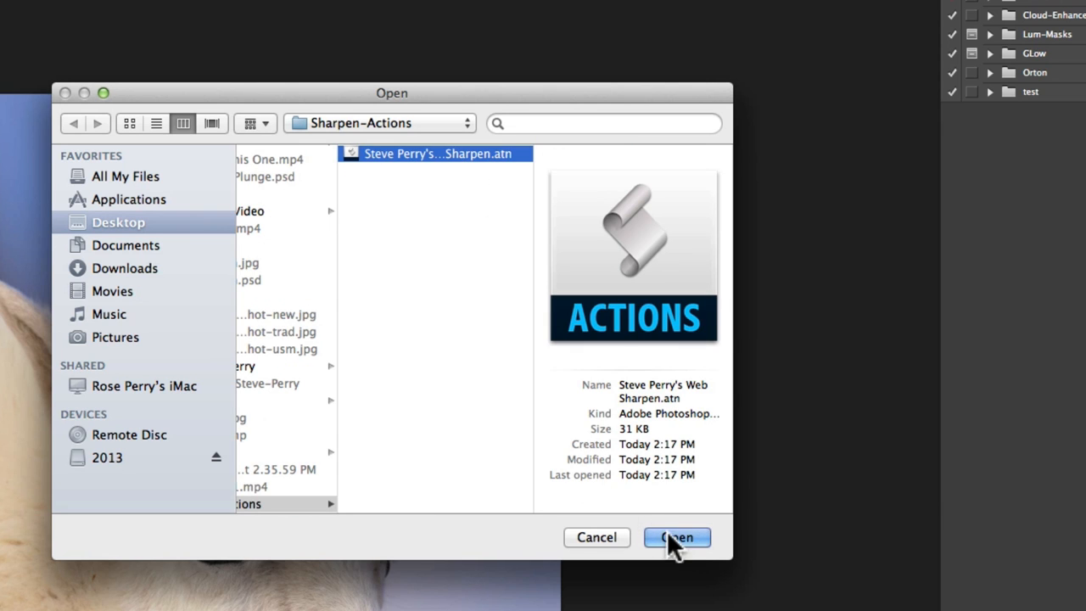
pyautogui.click(676, 536)
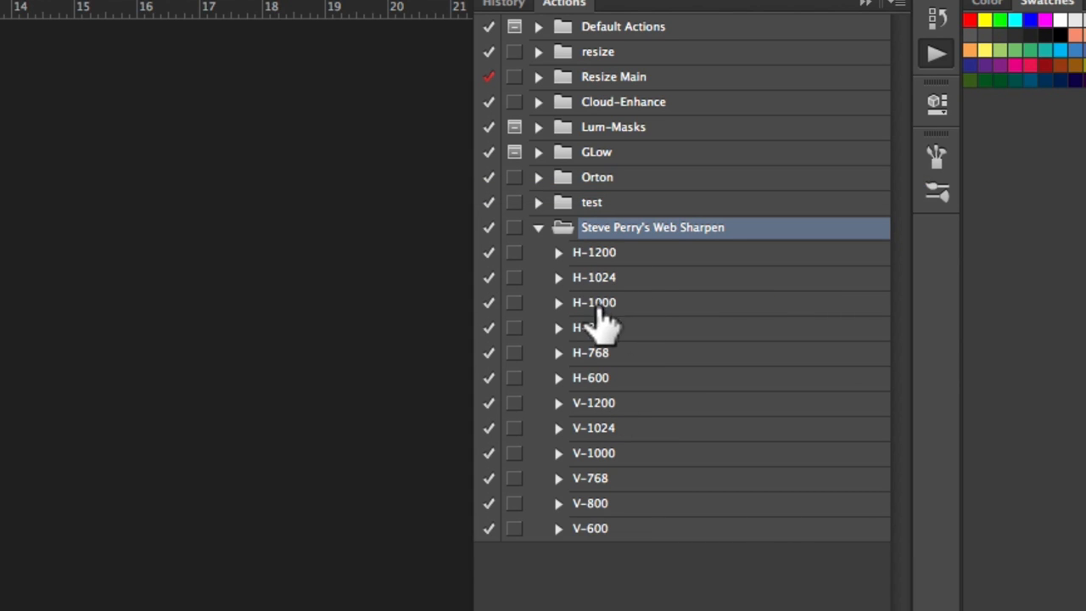
pyautogui.moveTo(631, 305)
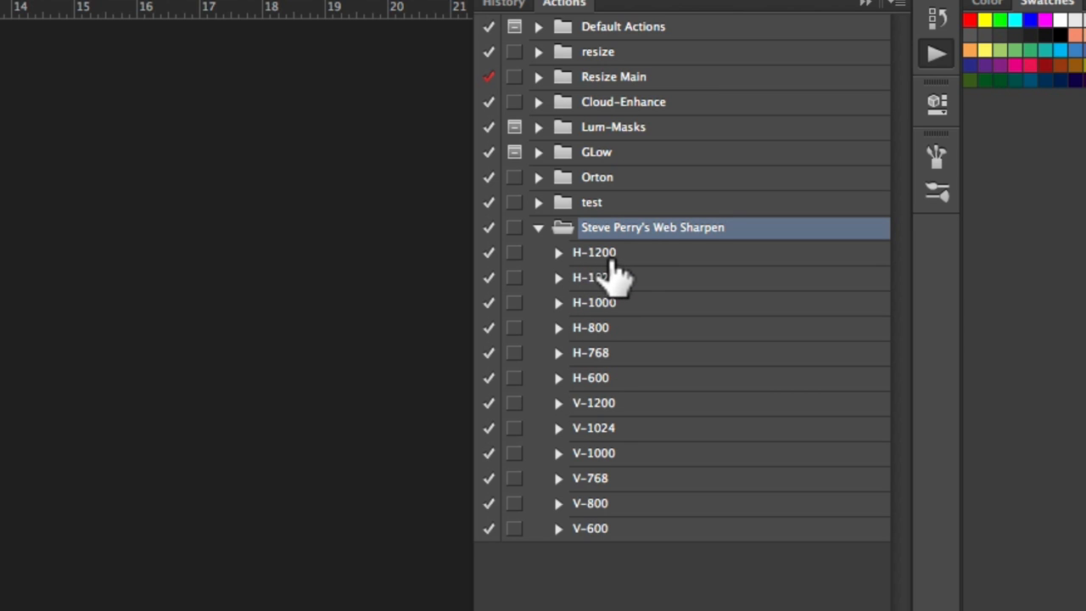
pyautogui.moveTo(632, 275)
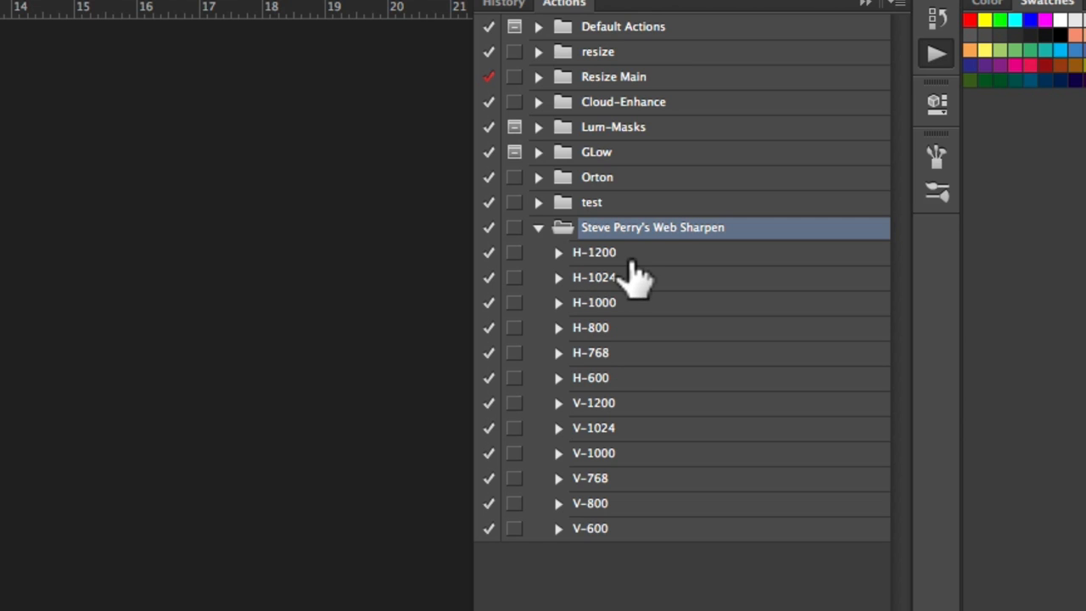
pyautogui.moveTo(603, 424)
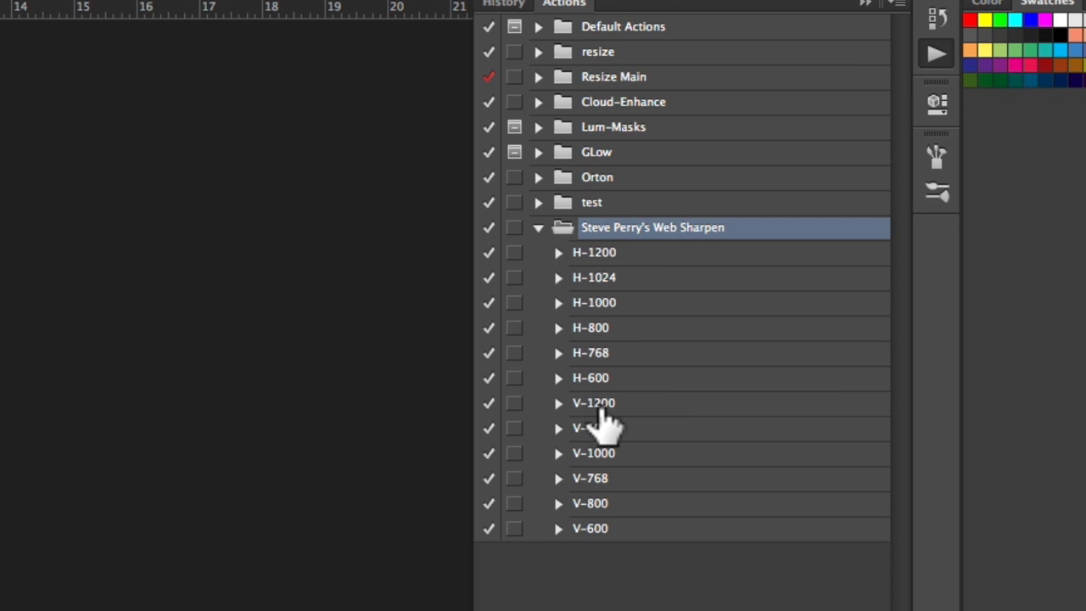
pyautogui.moveTo(619, 424)
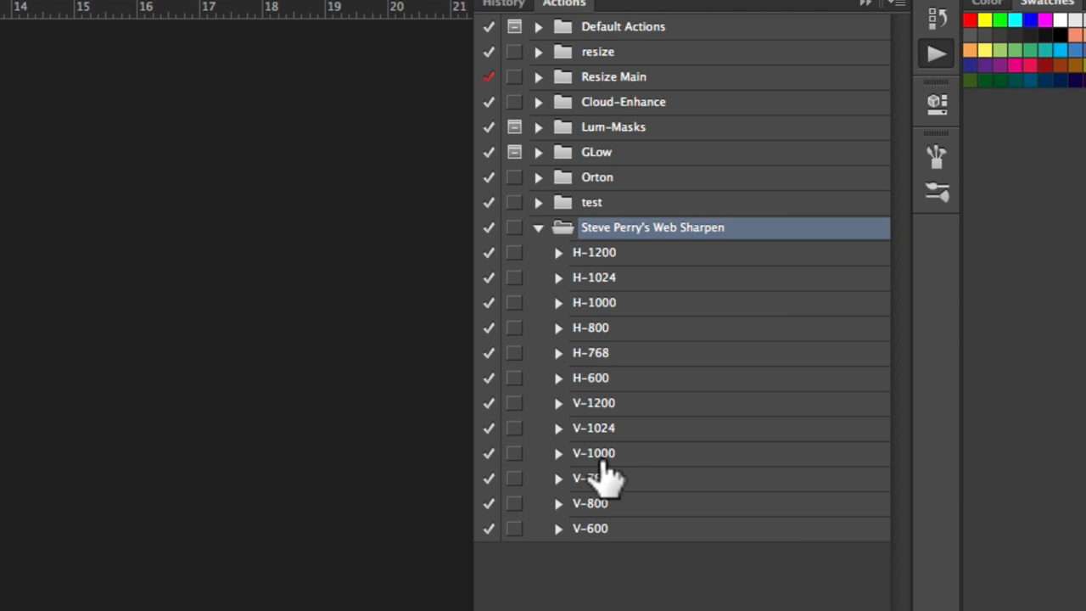
pyautogui.moveTo(560, 416)
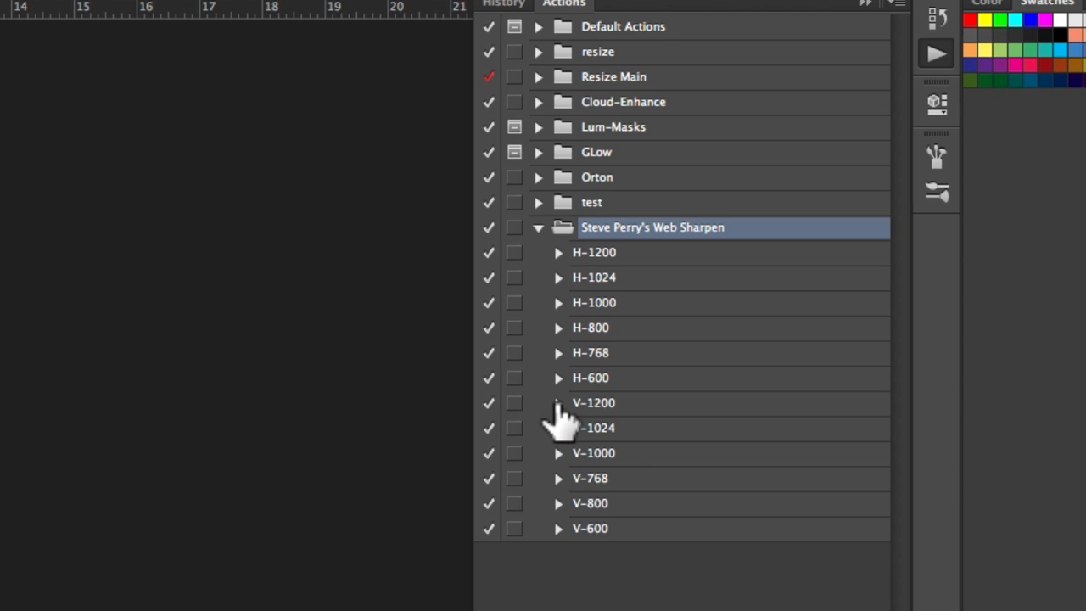
pyautogui.moveTo(603, 445)
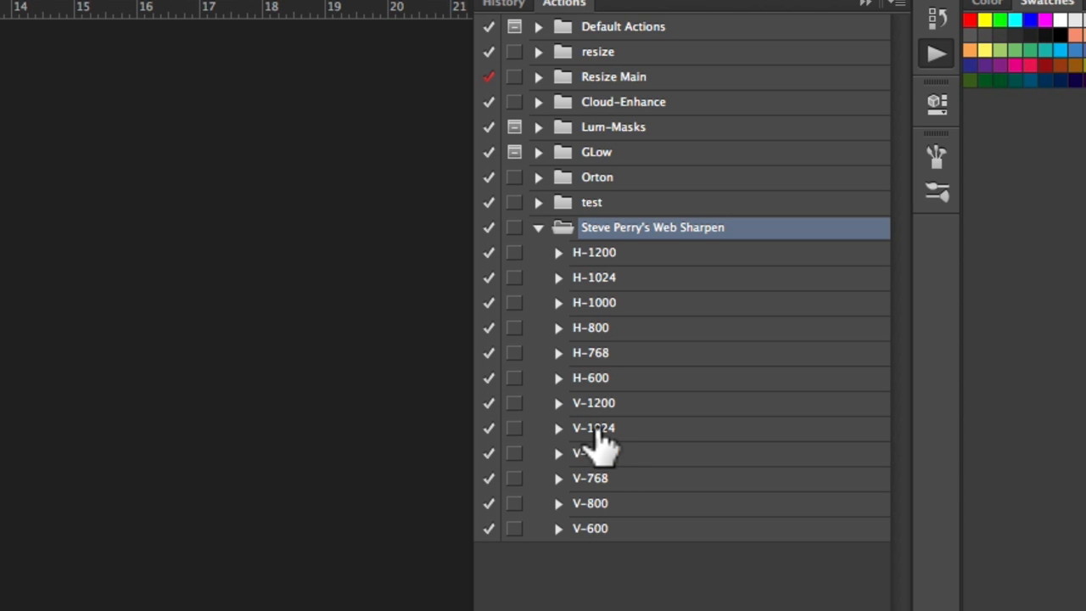
# Select the V-1000 action in the Steve Perry's Web Sharpen set
pyautogui.click(594, 453)
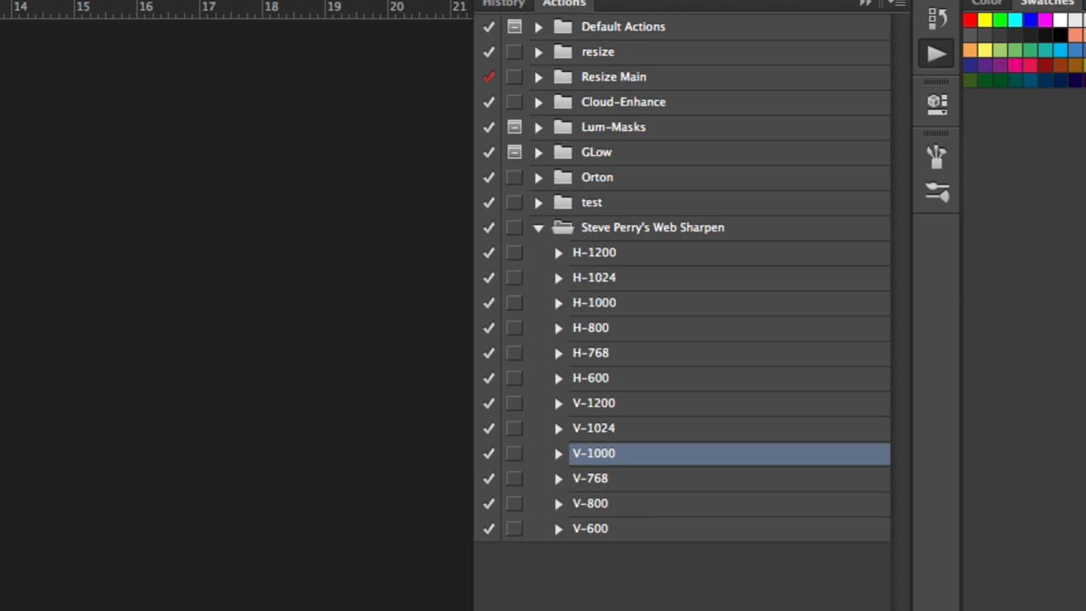
pyautogui.click(558, 453)
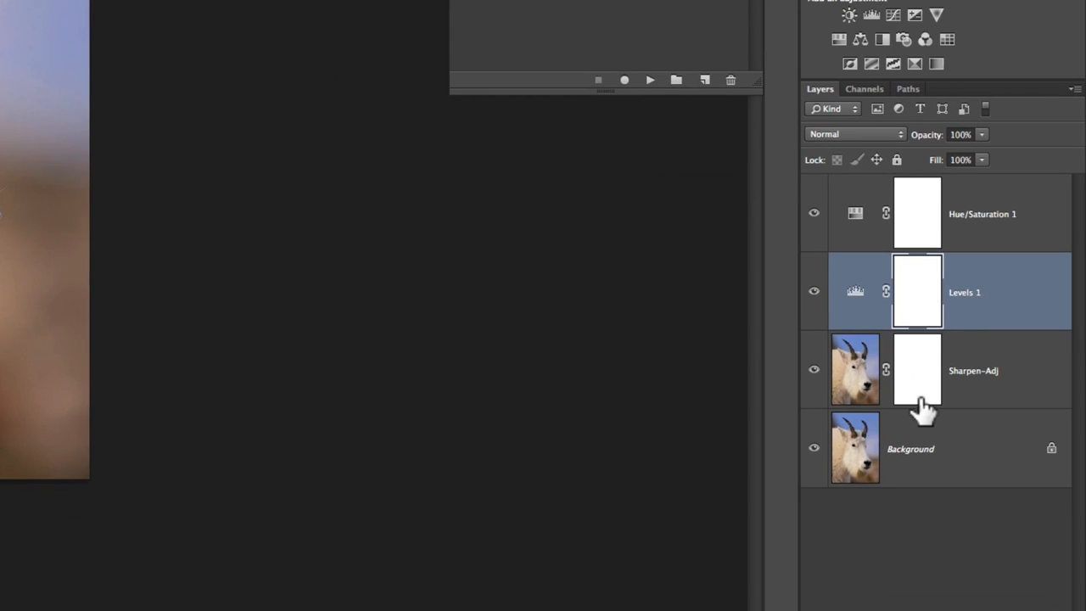
pyautogui.moveTo(949, 231)
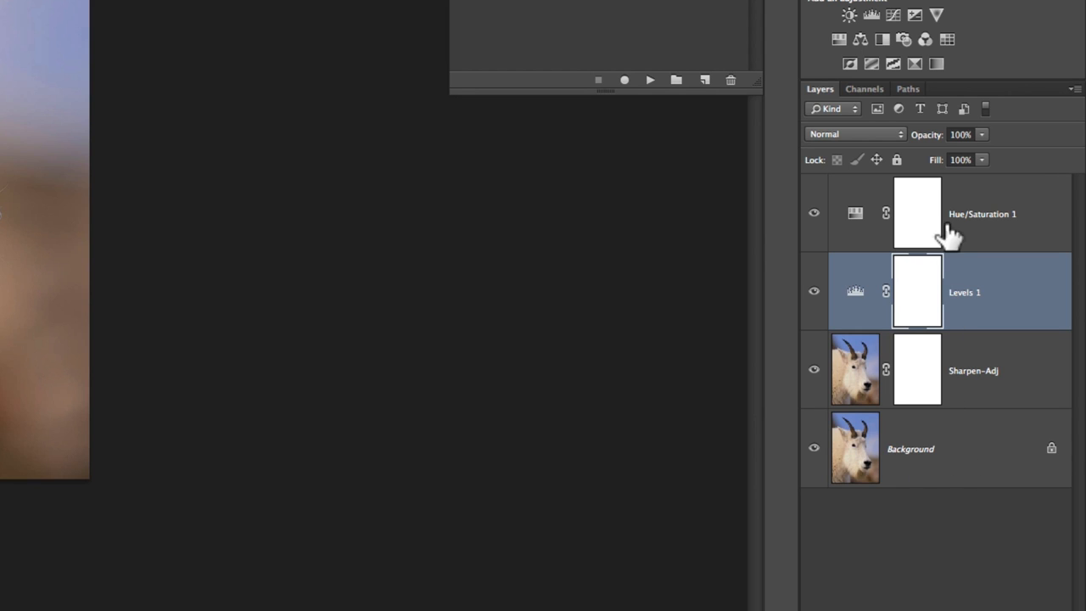
pyautogui.moveTo(964, 309)
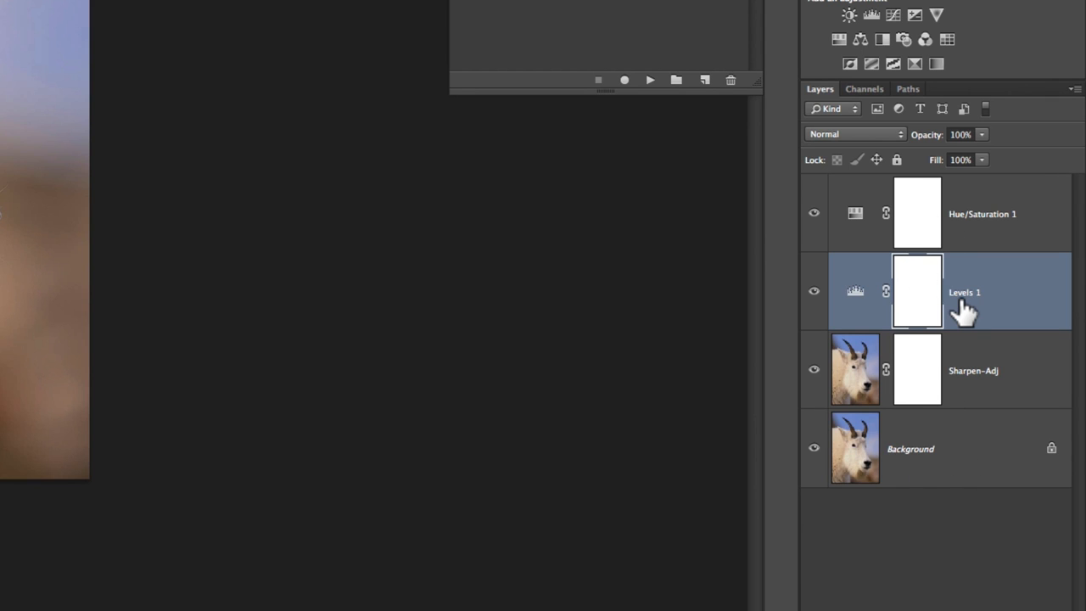
pyautogui.moveTo(920, 302)
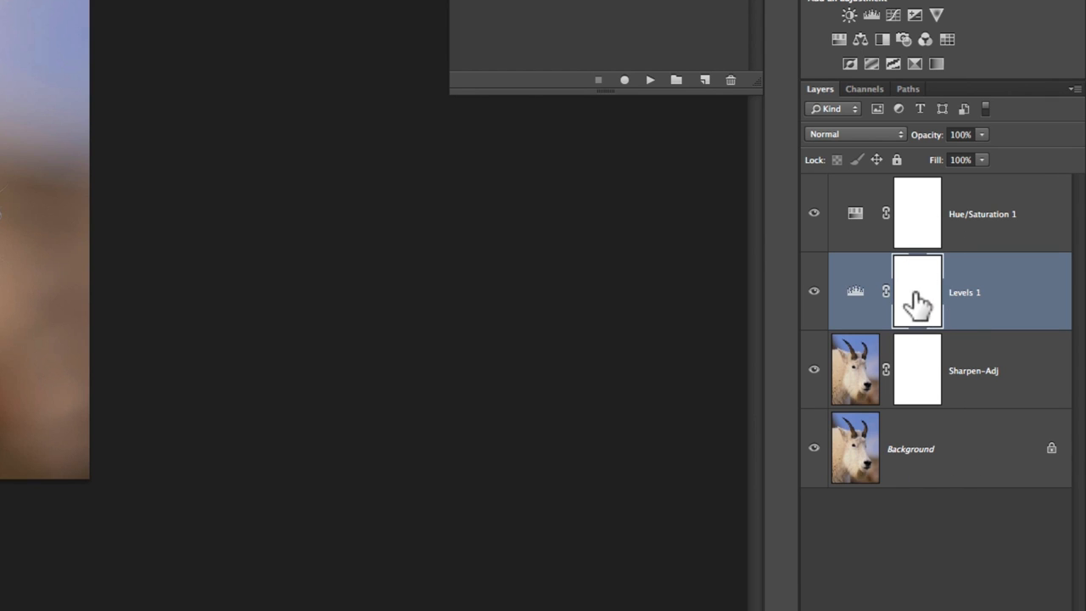
pyautogui.click(981, 214)
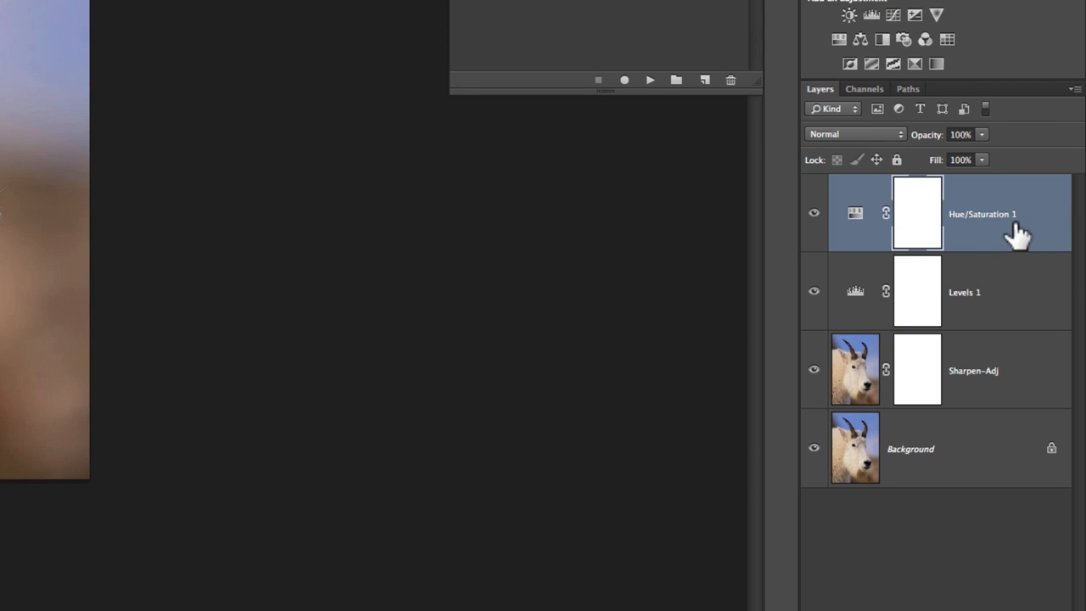
pyautogui.click(976, 370)
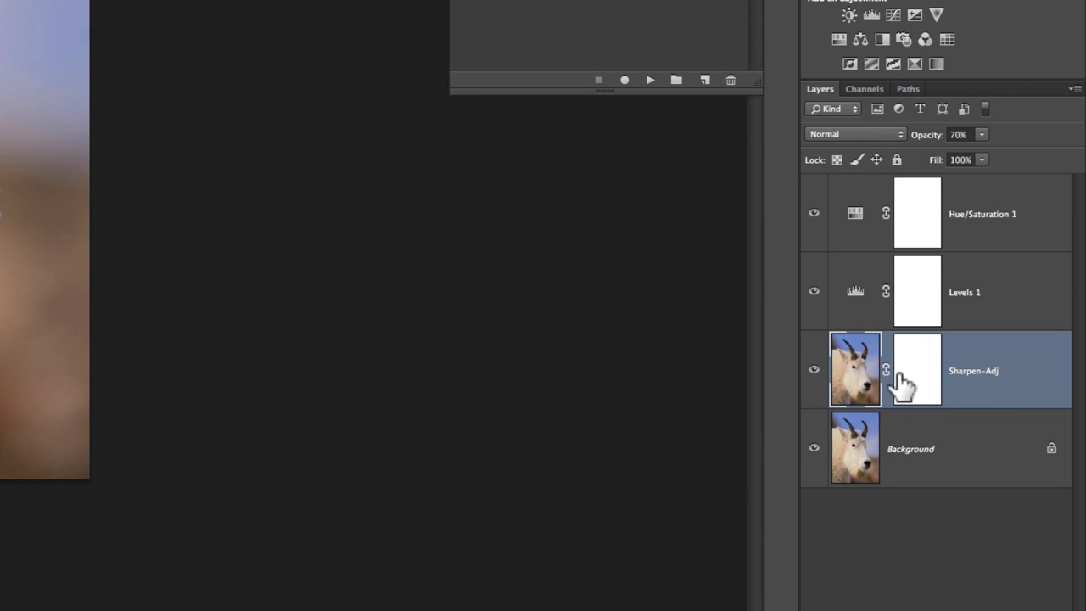
pyautogui.moveTo(920, 376)
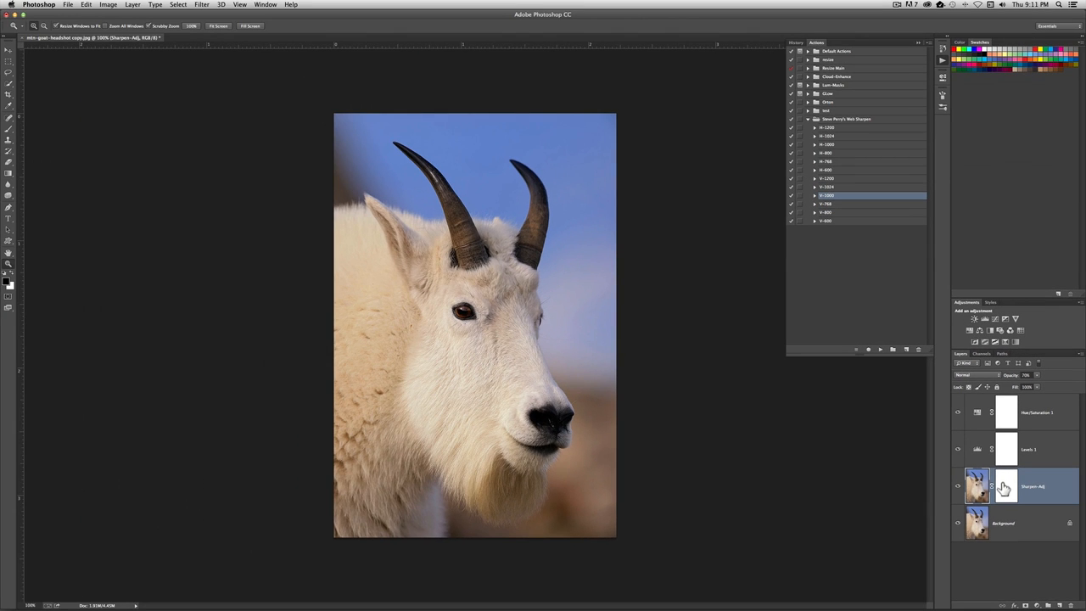
pyautogui.moveTo(649, 309)
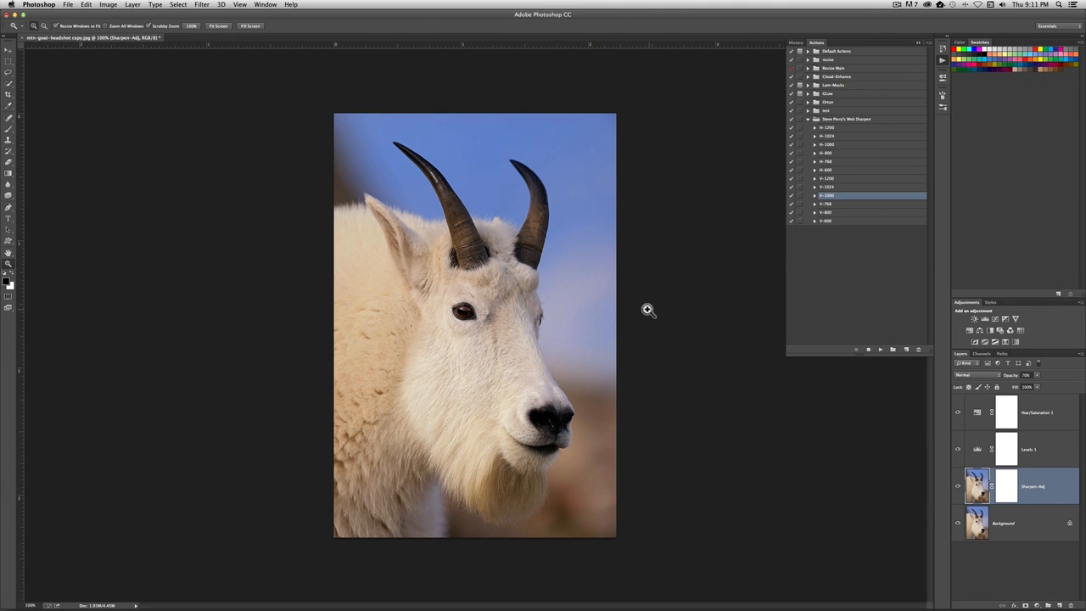
pyautogui.moveTo(446, 129)
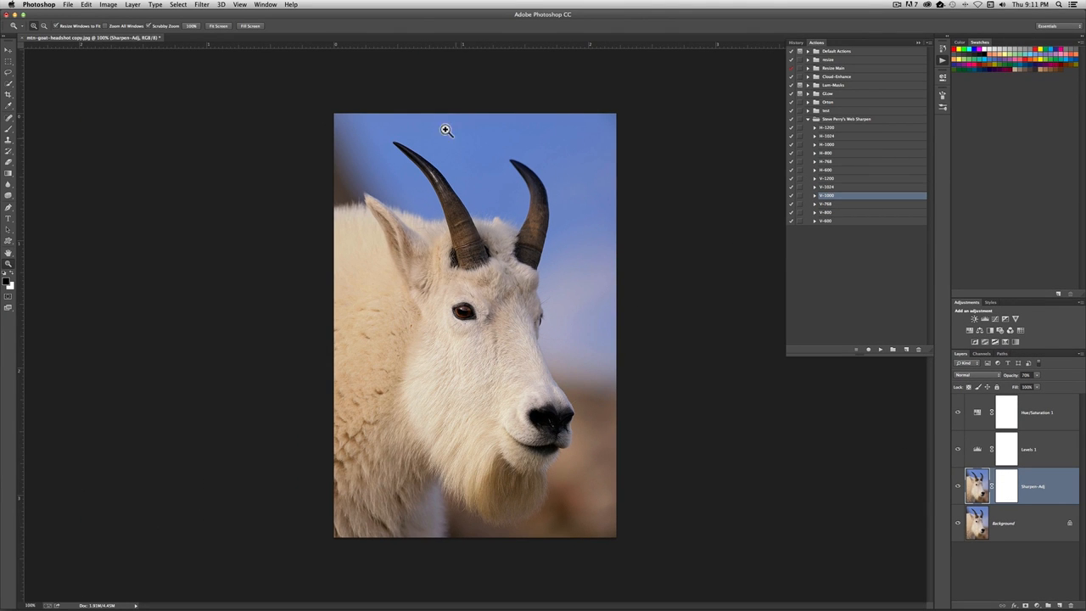
# Paint black on the Sharpen-Adj mask over the blurred background around the goat
pyautogui.click(448, 129)
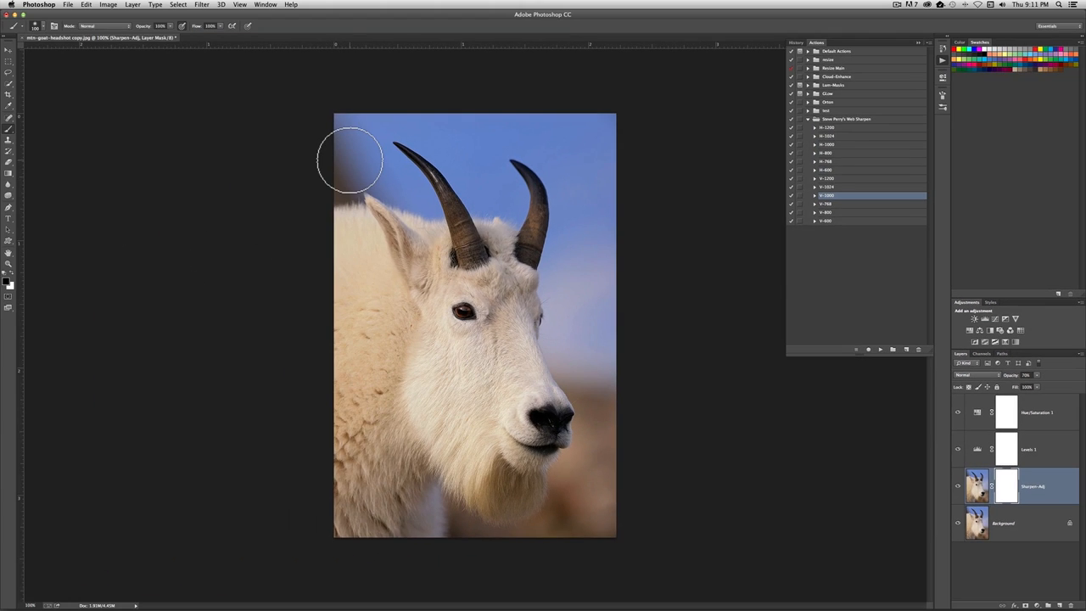
pyautogui.moveTo(602, 236)
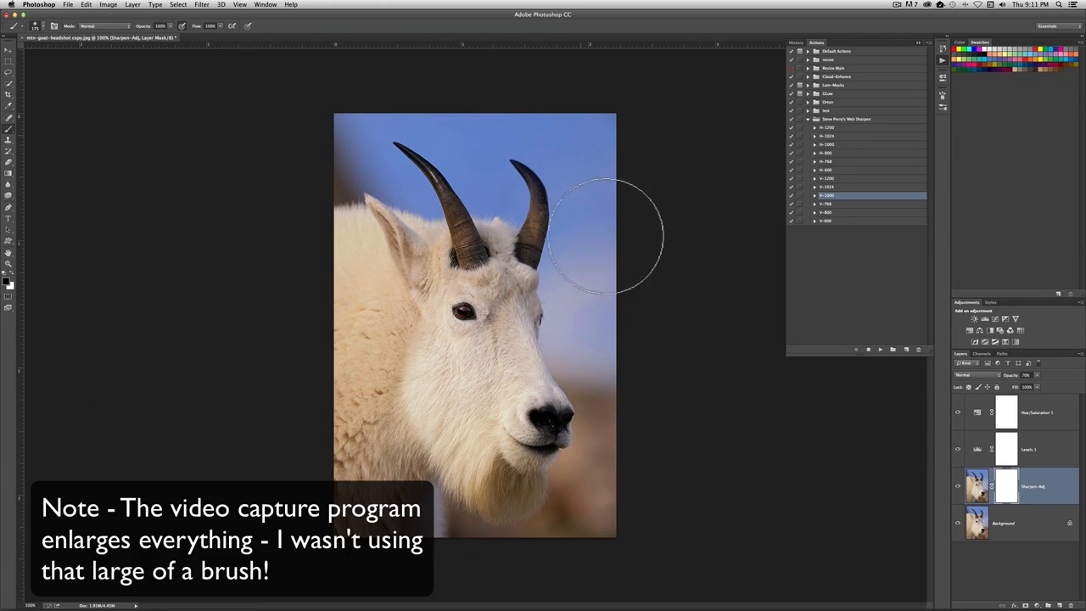
pyautogui.moveTo(608, 433)
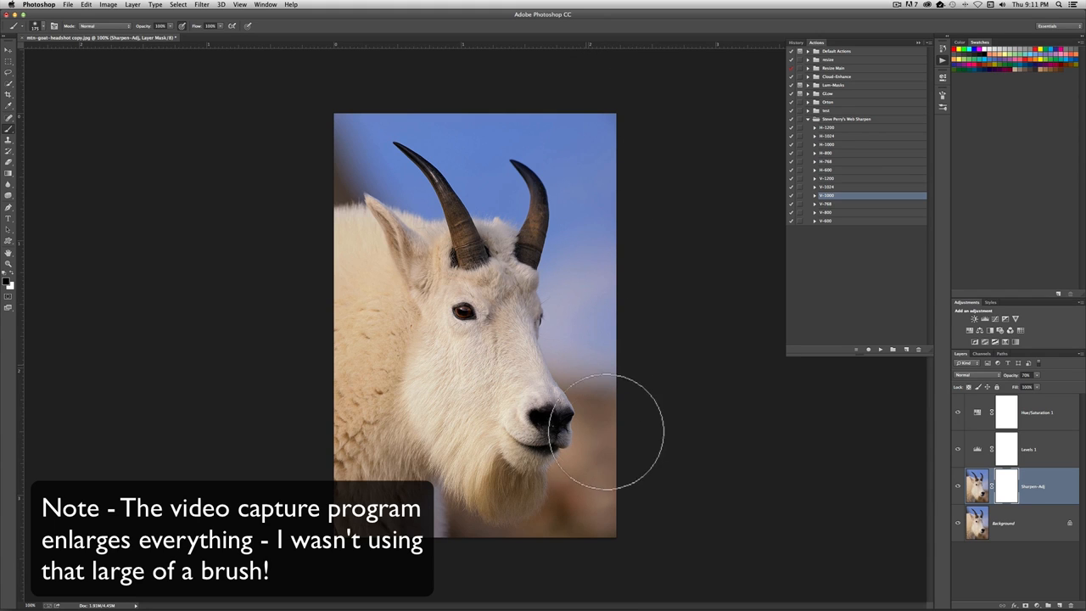
pyautogui.moveTo(581, 204)
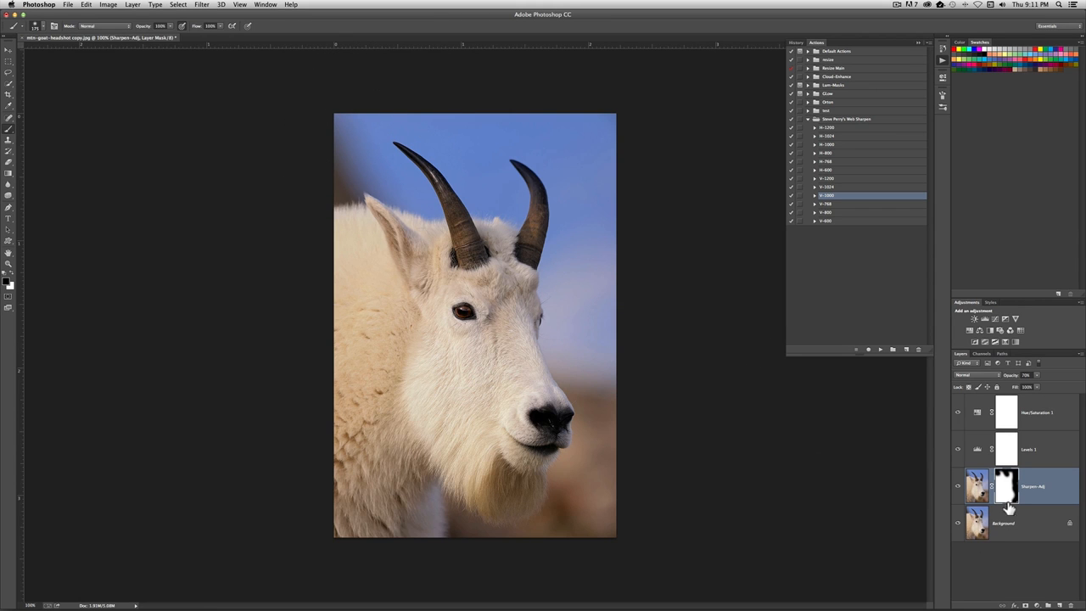
pyautogui.click(1007, 486)
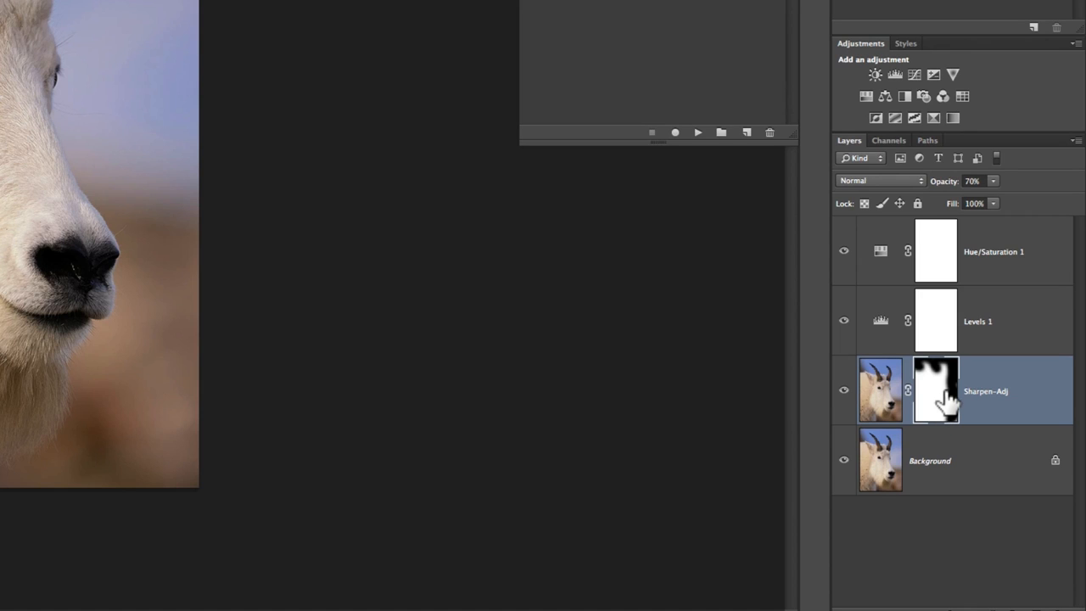
pyautogui.moveTo(937, 399)
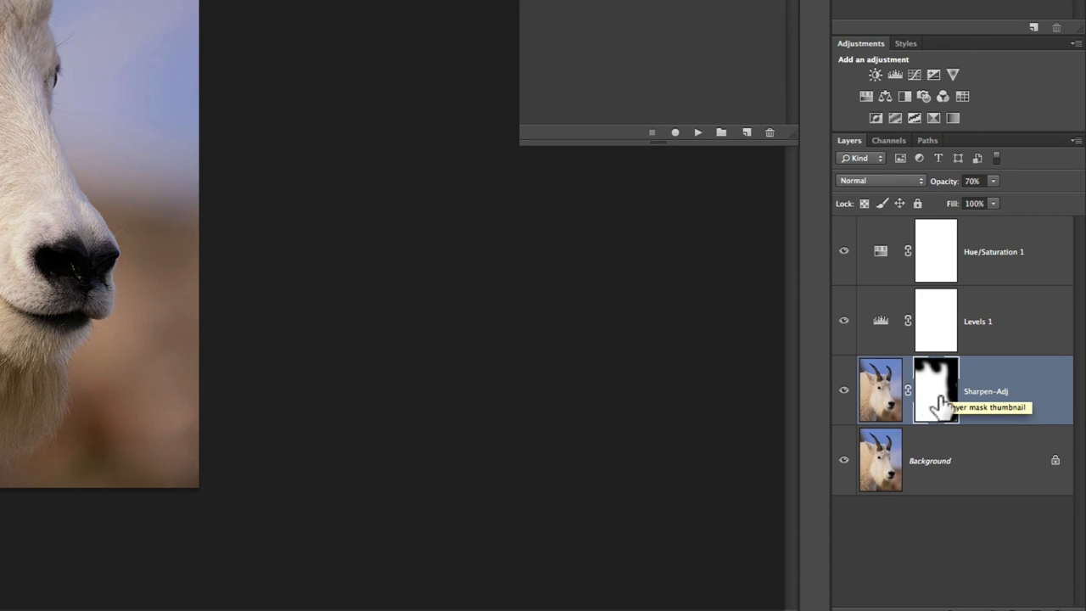
pyautogui.moveTo(883, 404)
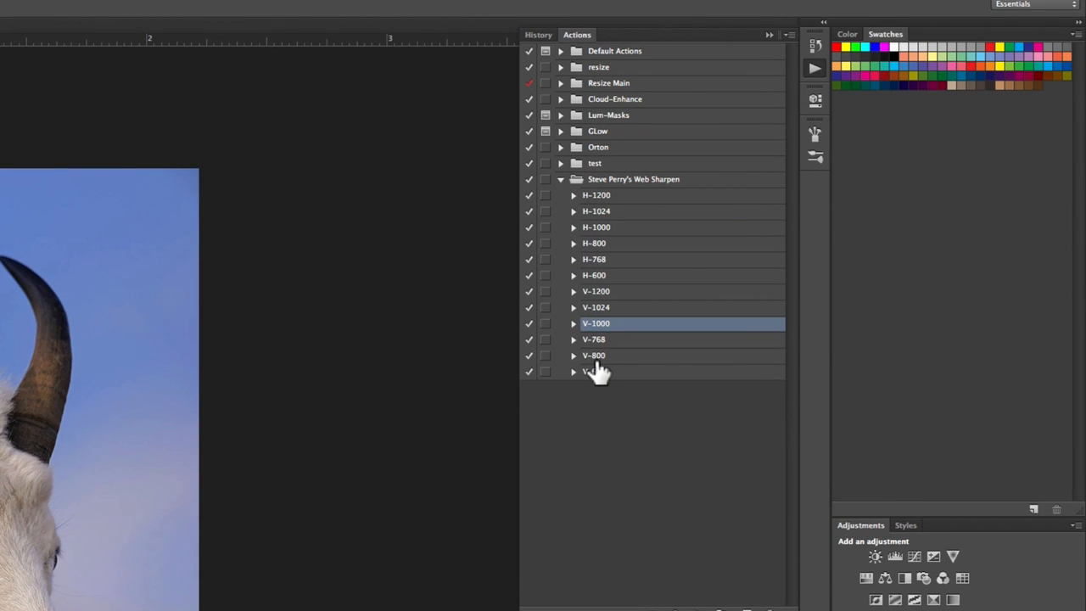
pyautogui.moveTo(597, 269)
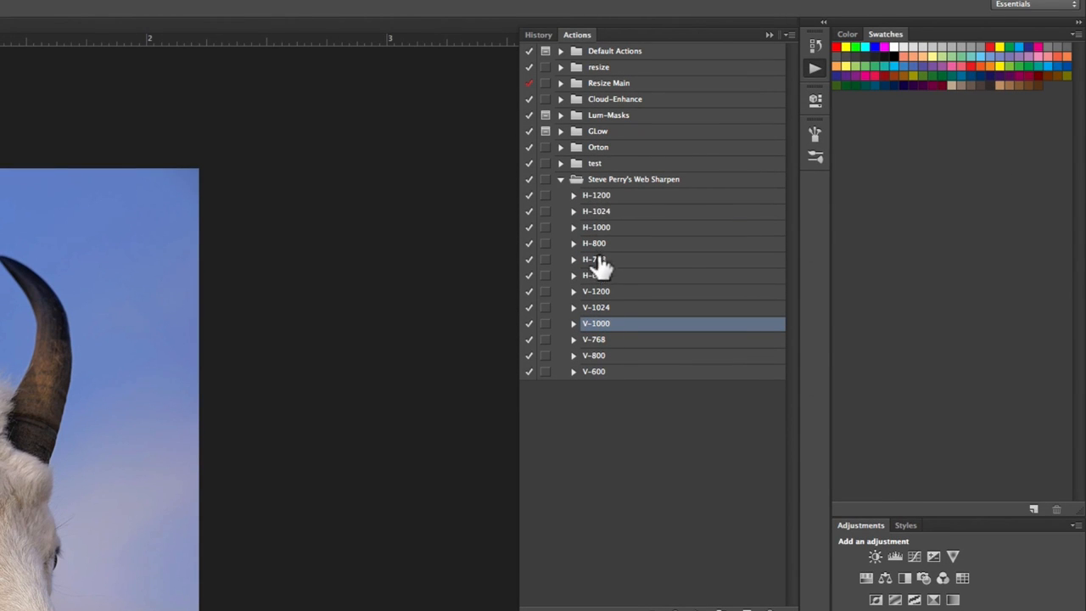